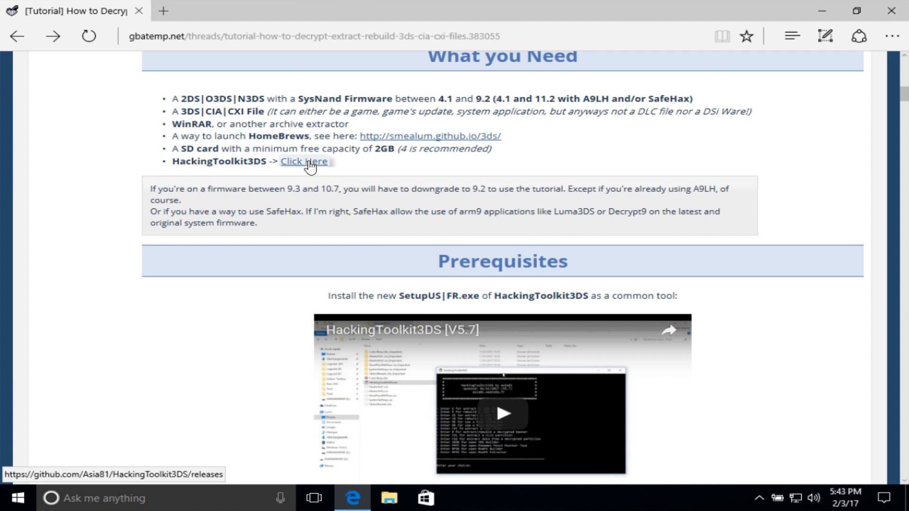
mouse_move(311, 169)
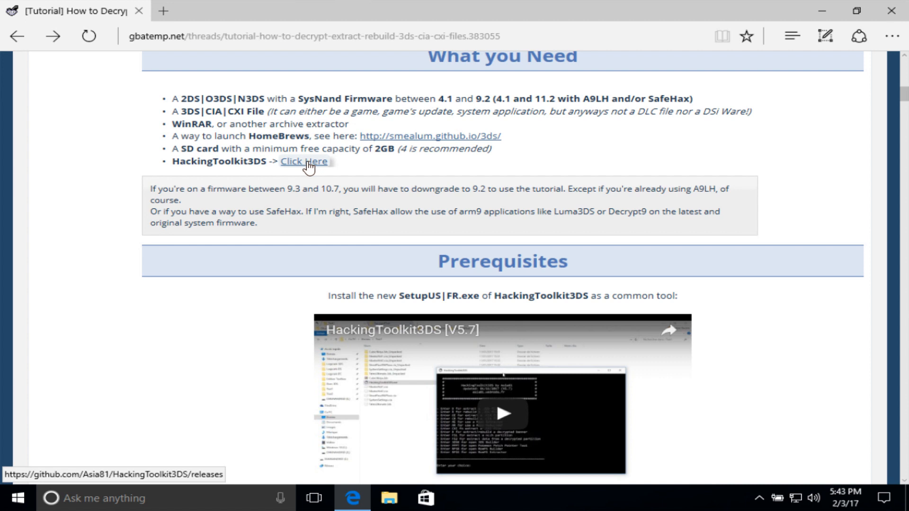
mouse_move(310, 167)
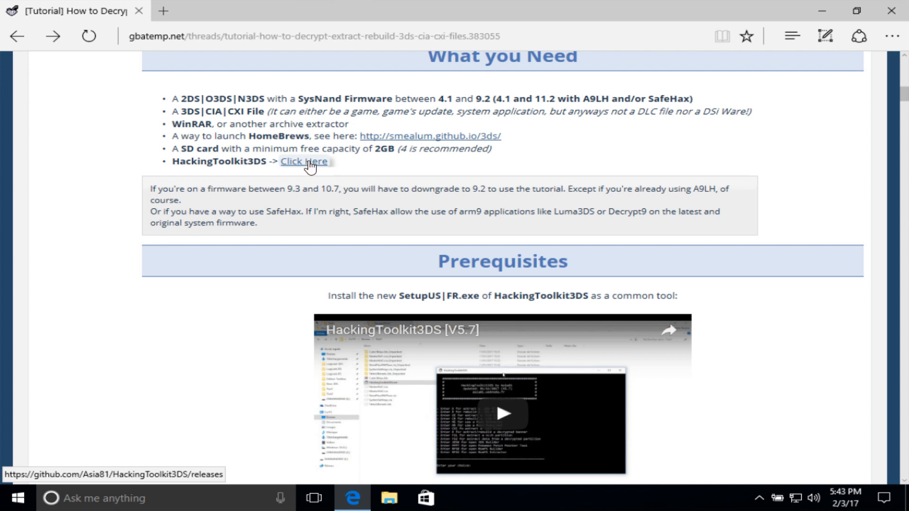
mouse_move(309, 167)
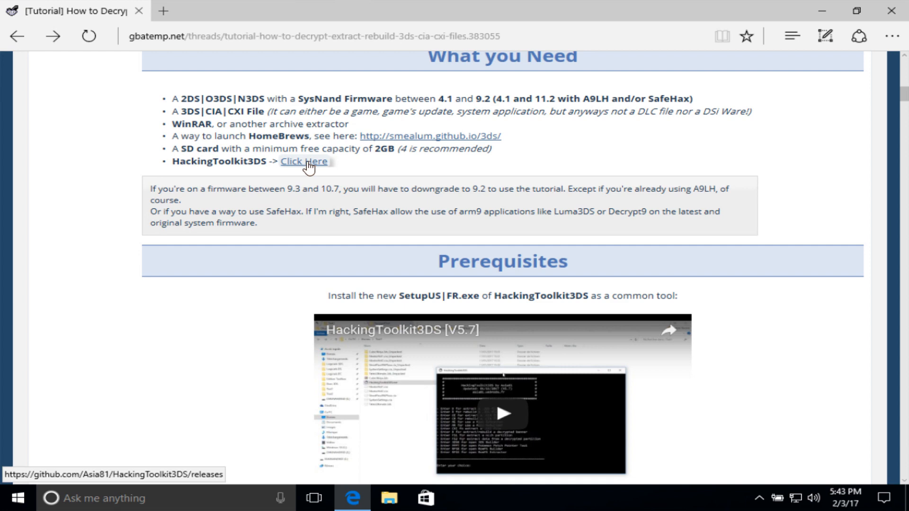
- Follow the tutorial's 'Click here' link to the HackingToolkit3DS releases page
left_click(303, 161)
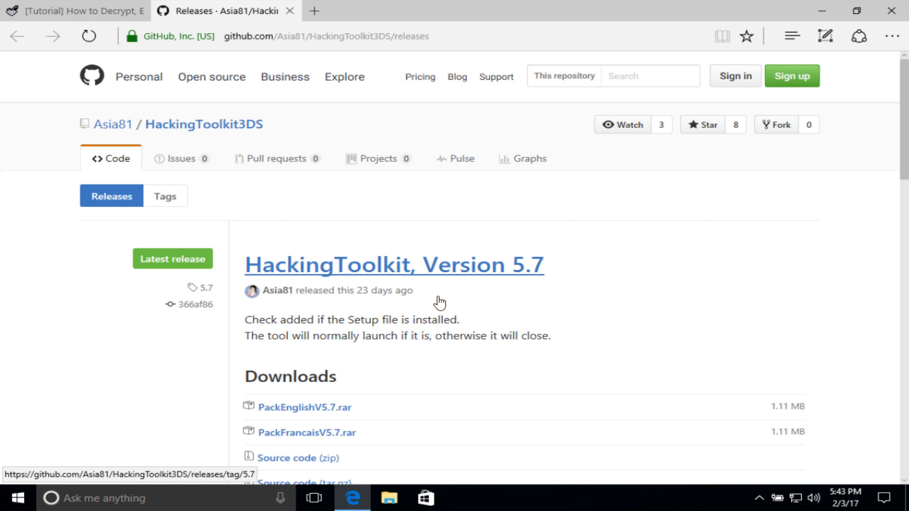
- Download PackEnglishV5.7.rar from the releases Downloads list and open it in WinRAR
scroll("down", 3)
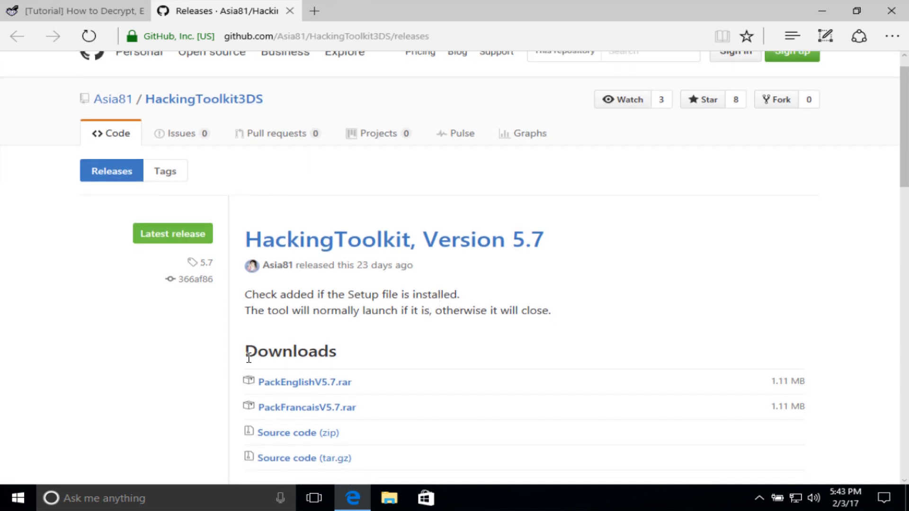
left_click(304, 382)
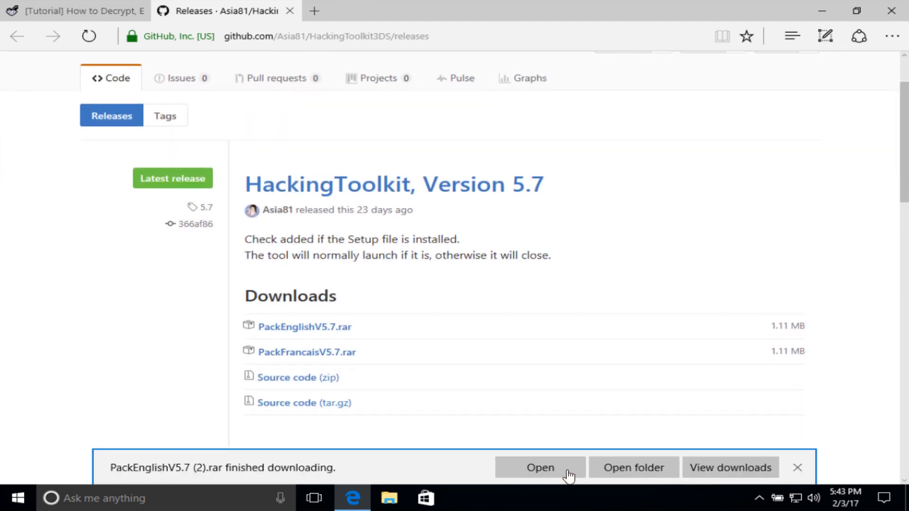
left_click(539, 467)
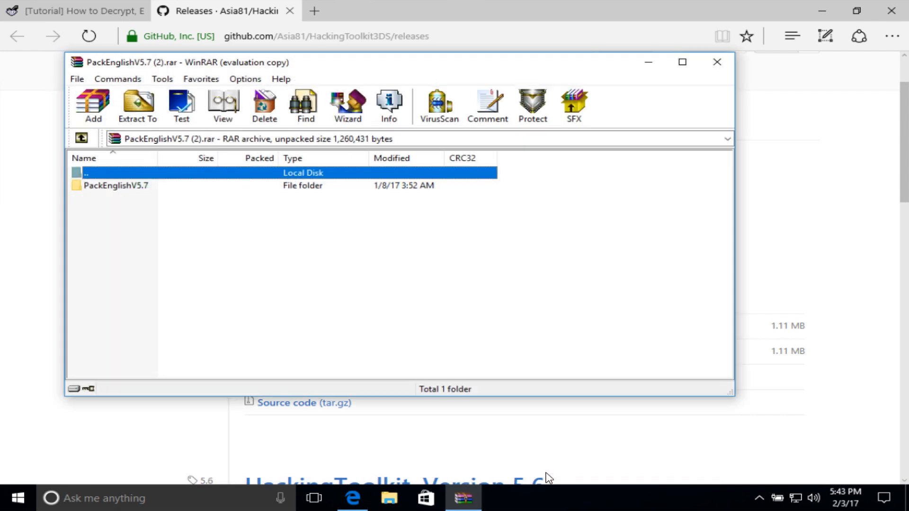
mouse_move(856, 13)
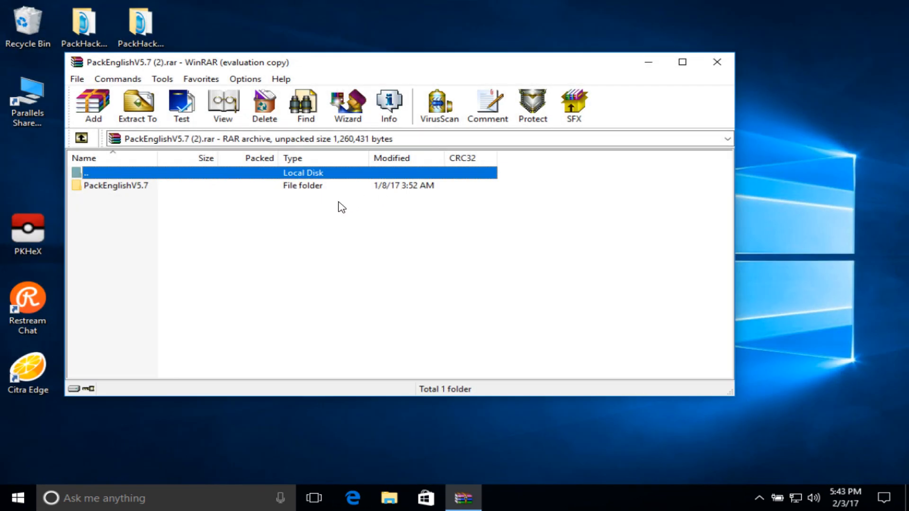
- Extract the PackHack folder from PackEnglishV5.7 onto the desktop
double_click(116, 184)
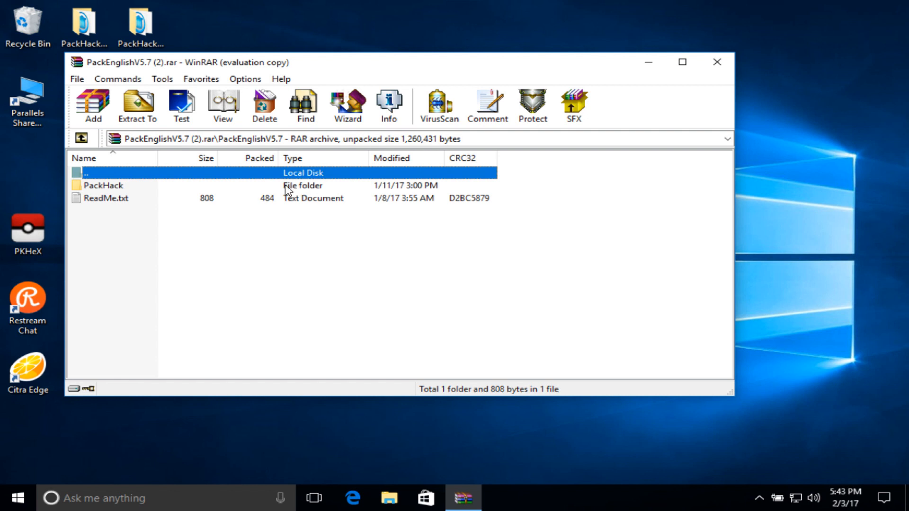
left_click(103, 185)
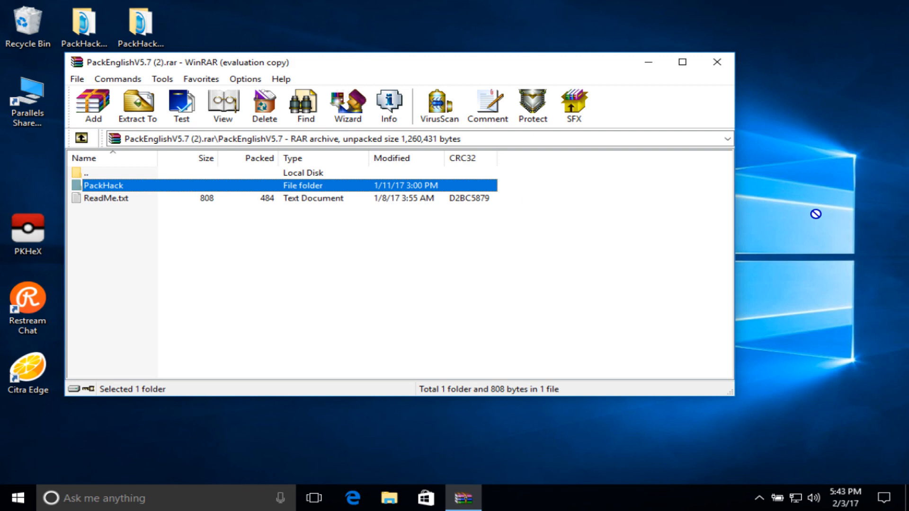
left_click(136, 106)
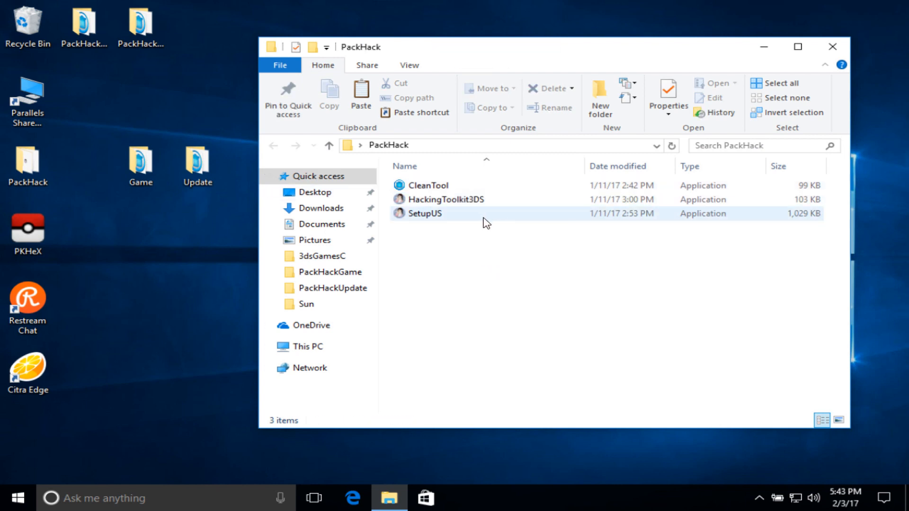
- Run SetupUS and complete the HackingToolkit3DS install wizard through Install, Next and Finish
left_click(425, 213)
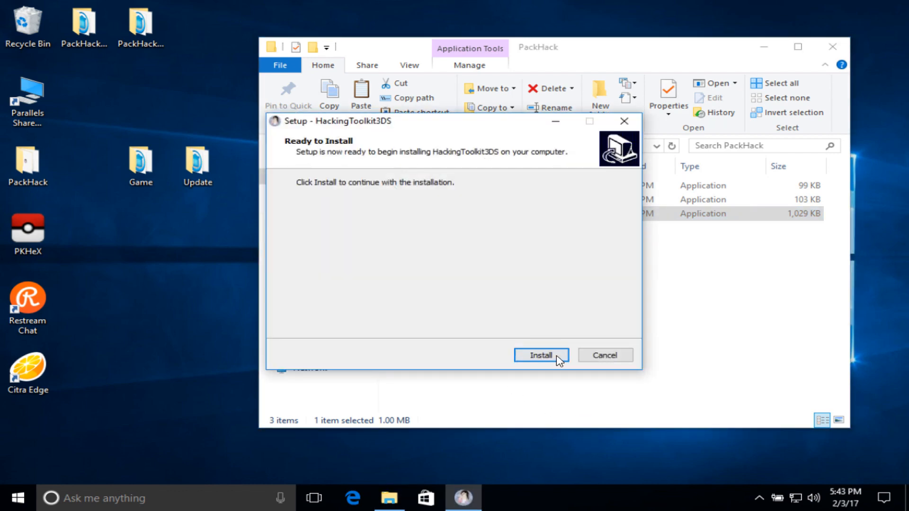
left_click(541, 356)
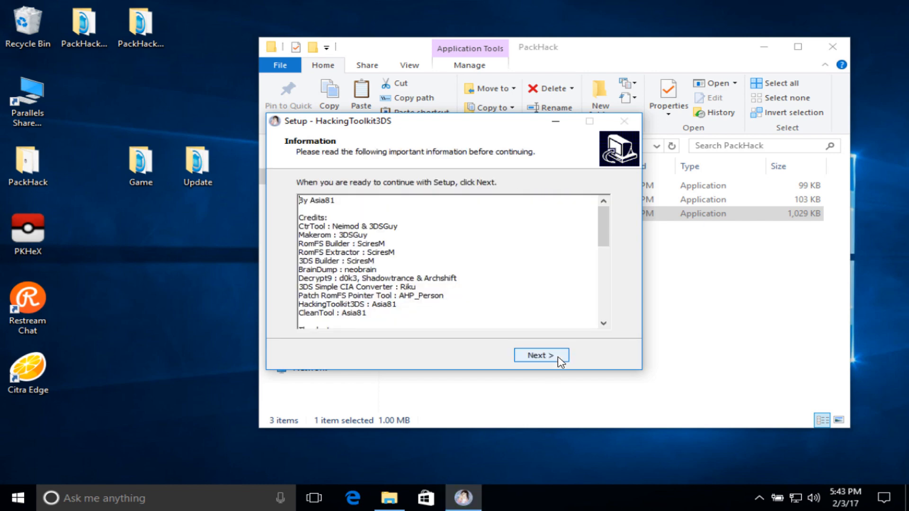
left_click(541, 356)
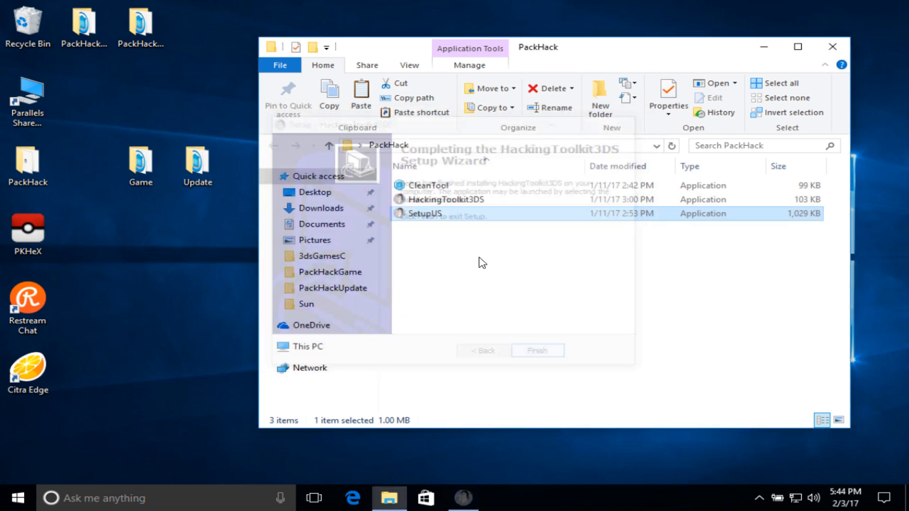
left_click(536, 351)
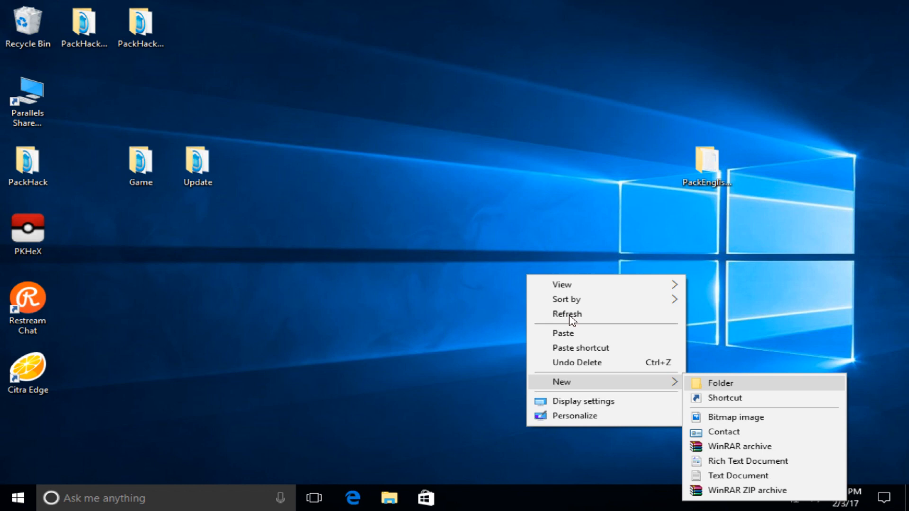
- Create the Update desktop folder, copy CleanTool and HackingToolkit3DS into it, and open it
left_click(720, 383)
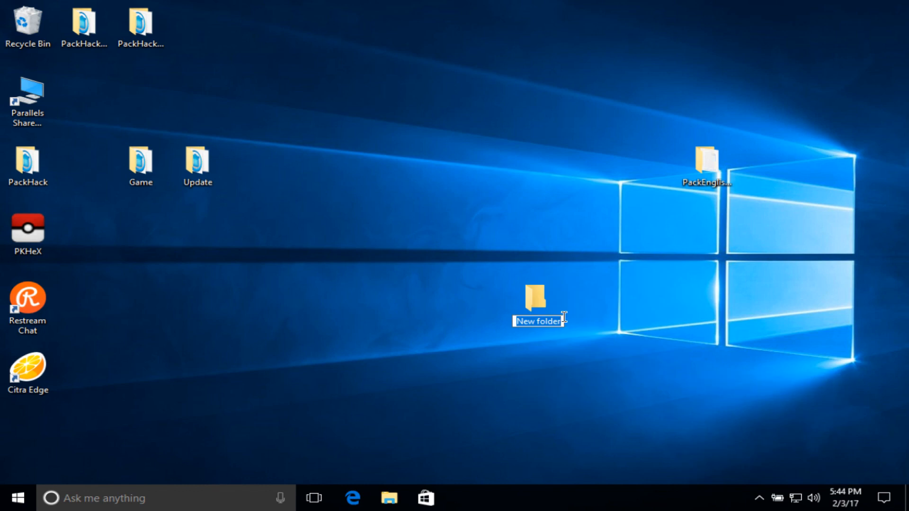
double_click(197, 164)
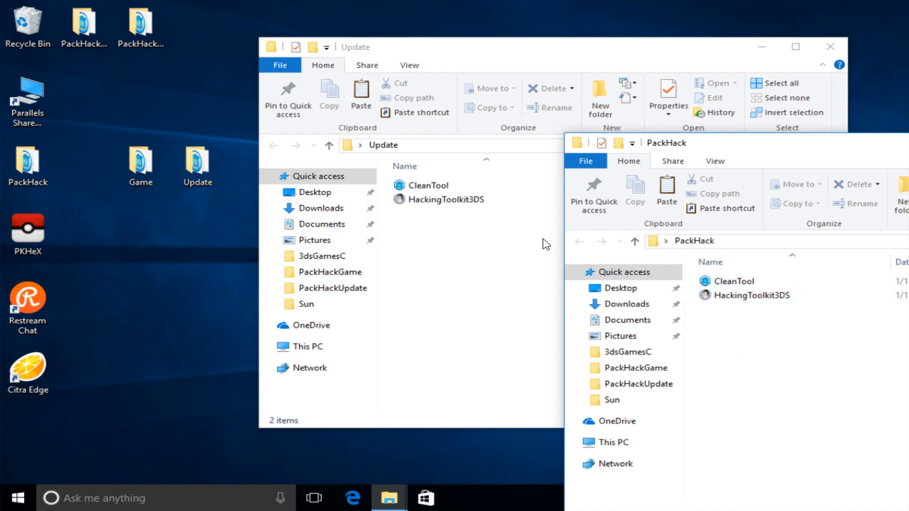
left_click(197, 165)
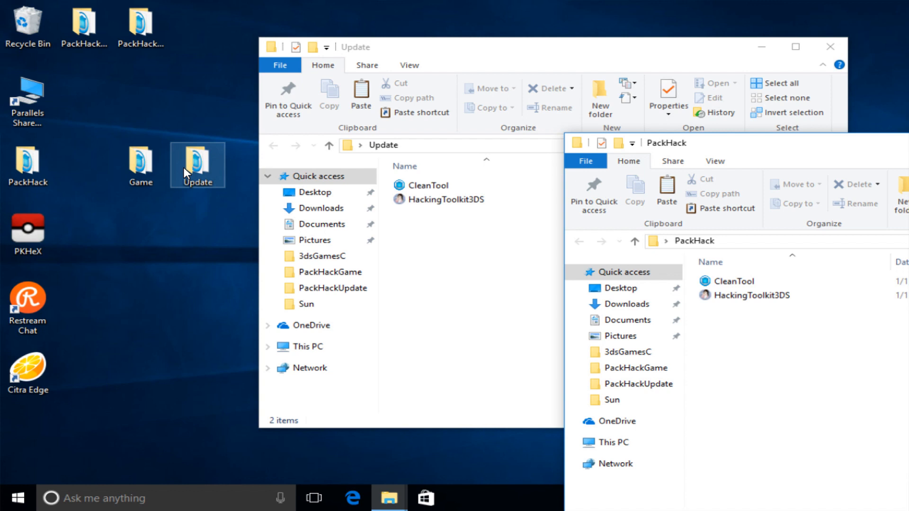
left_click(750, 296)
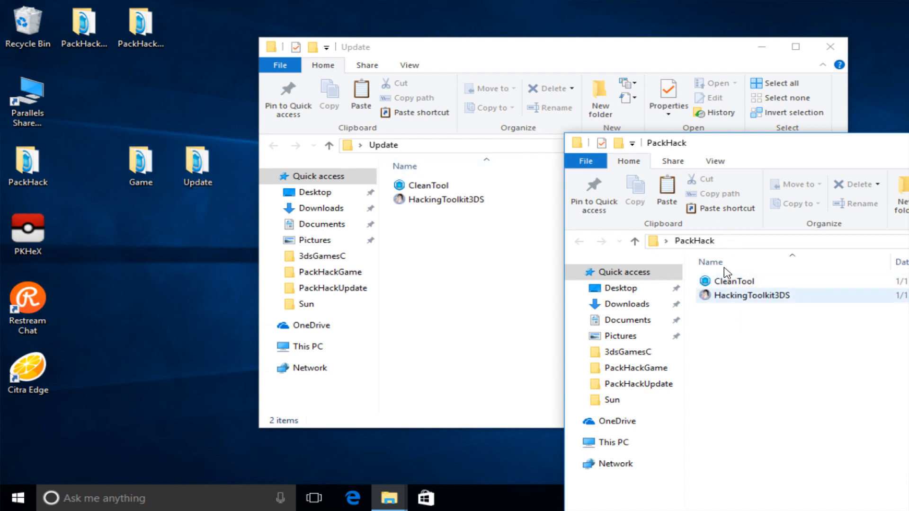
left_click(730, 281)
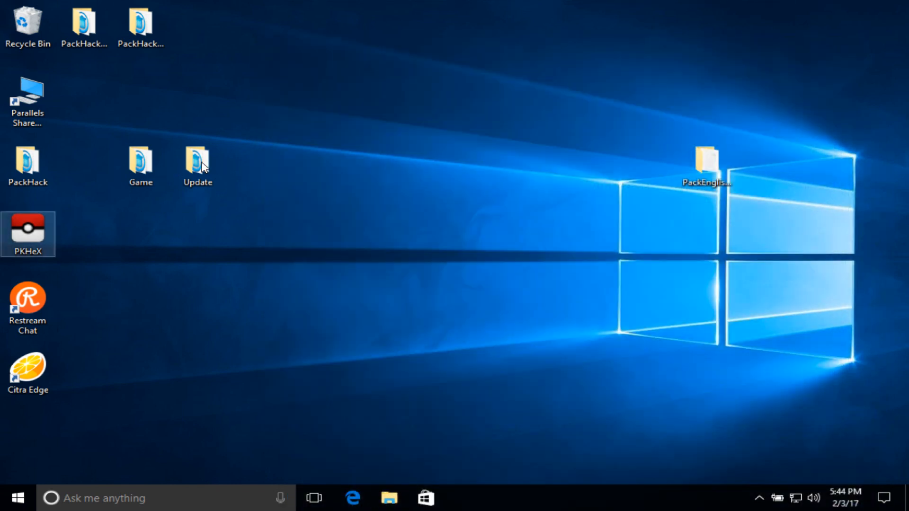
double_click(197, 165)
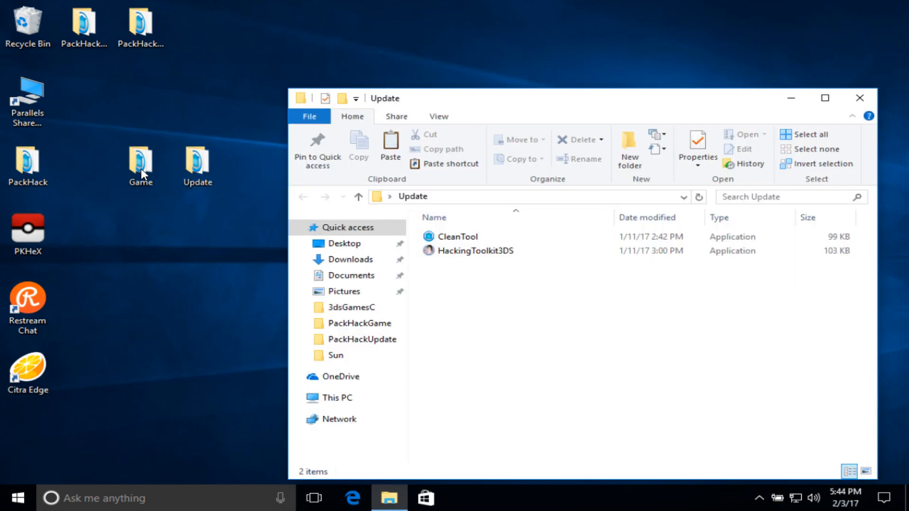
- Open the Game desktop folder that holds sun.3ds
double_click(140, 163)
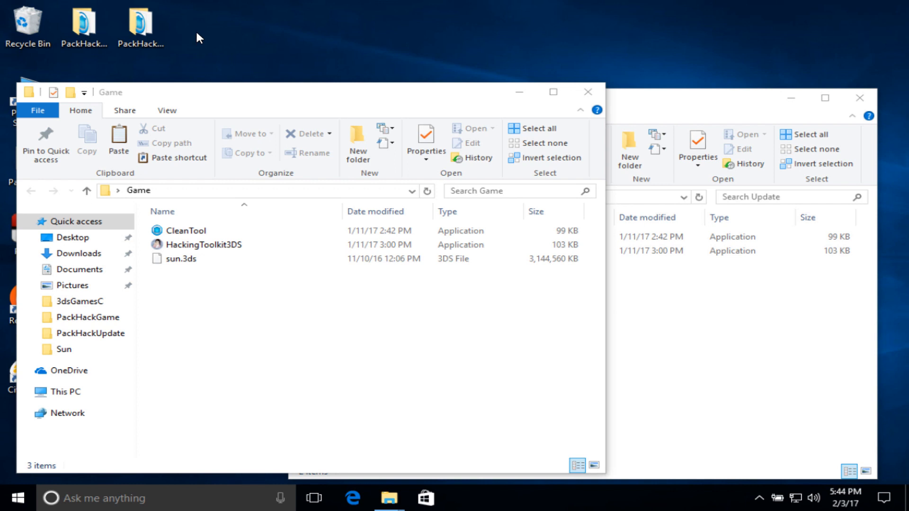
mouse_move(203, 24)
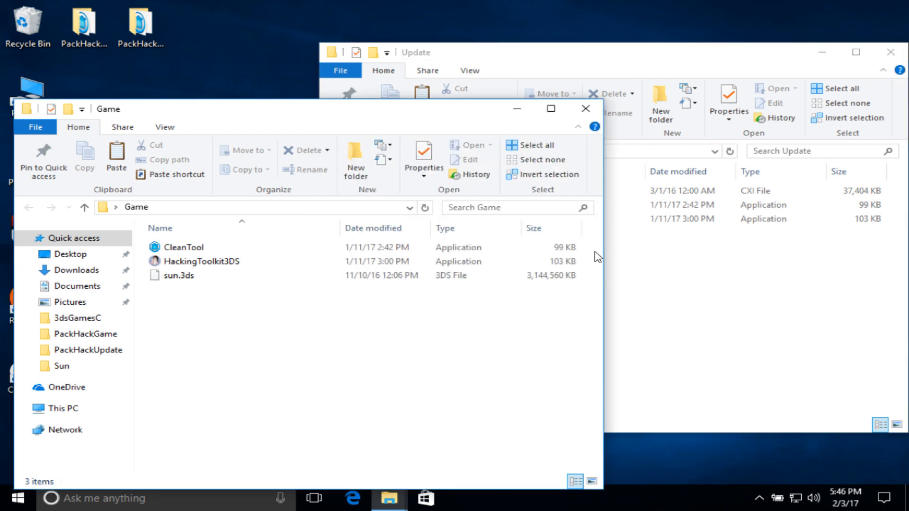
mouse_move(655, 316)
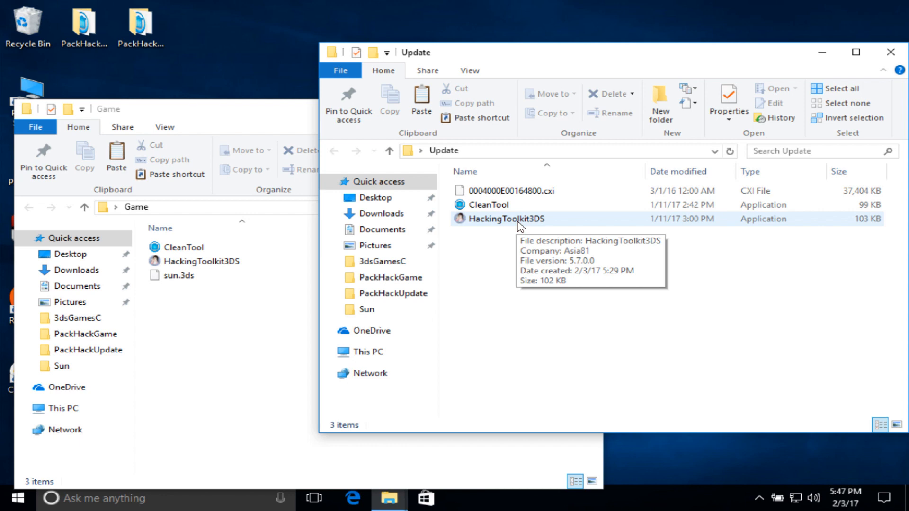
- Run the toolkit in Update with the CXI option to extract the update, then close the console
double_click(501, 219)
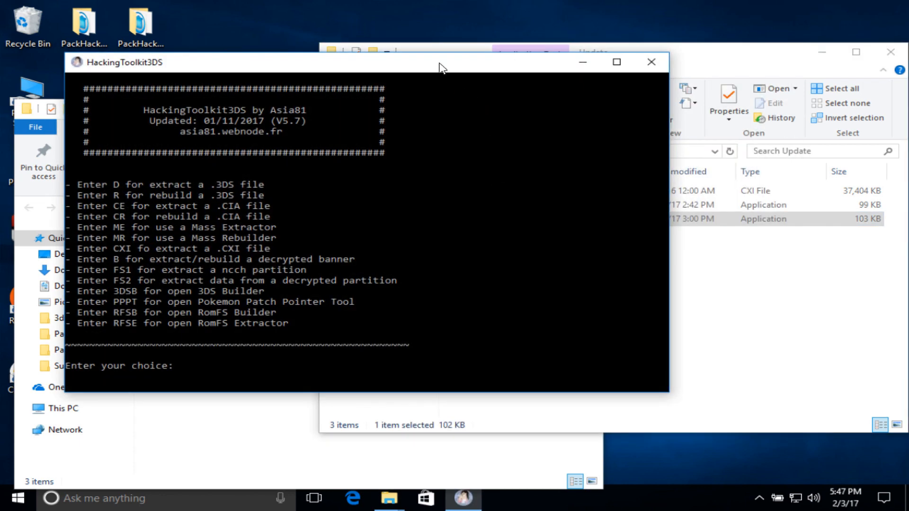
type("CXI")
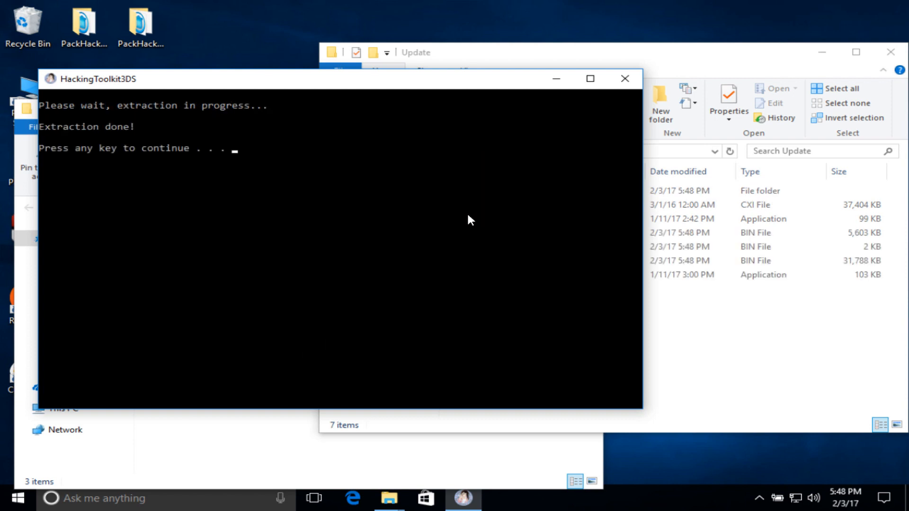
key("enter")
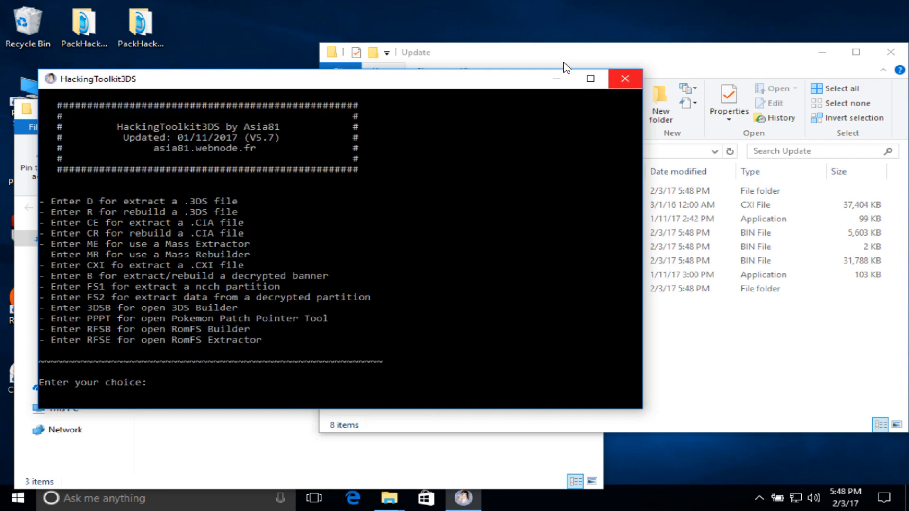
left_click(625, 78)
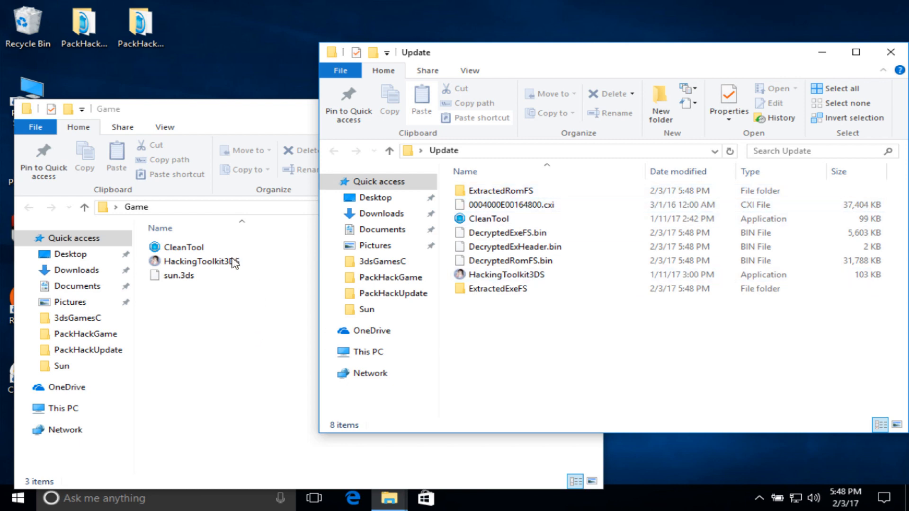
- Run the toolkit in Game, extract decrypted sun.3ds and answer y to decompress code.bin
left_click(200, 261)
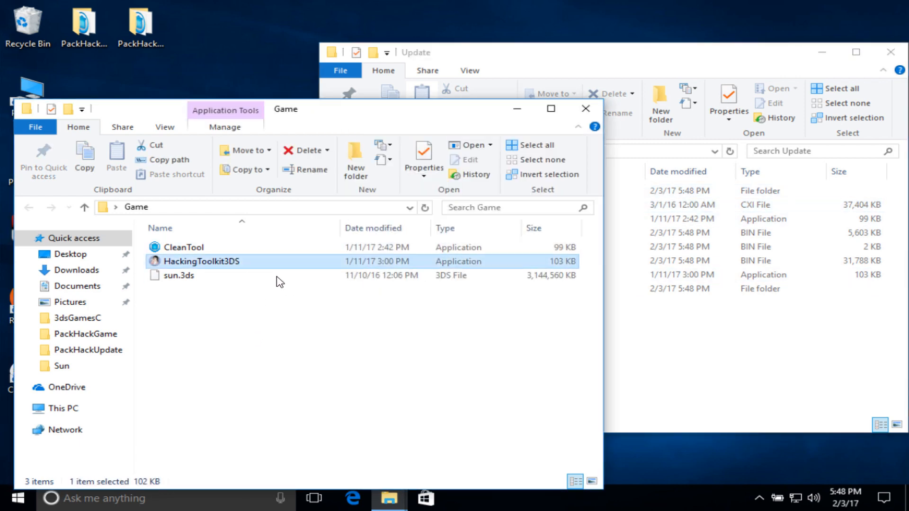
double_click(202, 261)
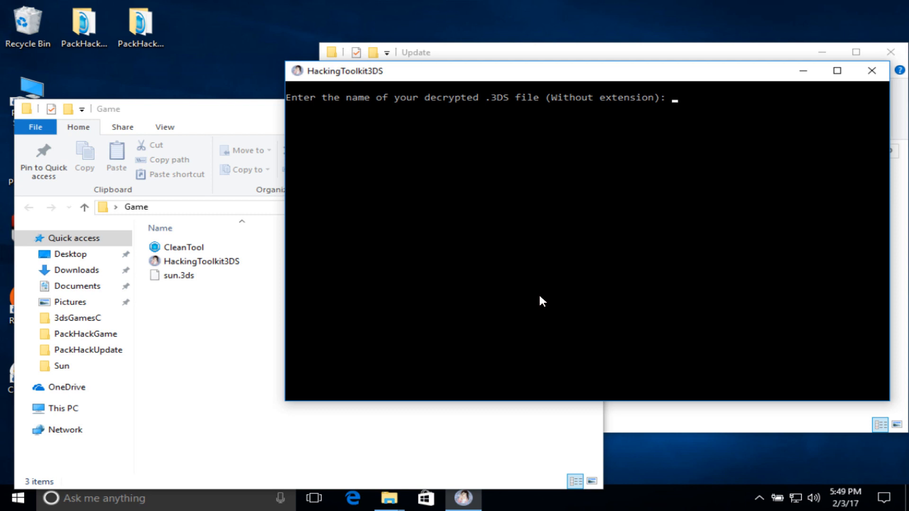
left_click(179, 276)
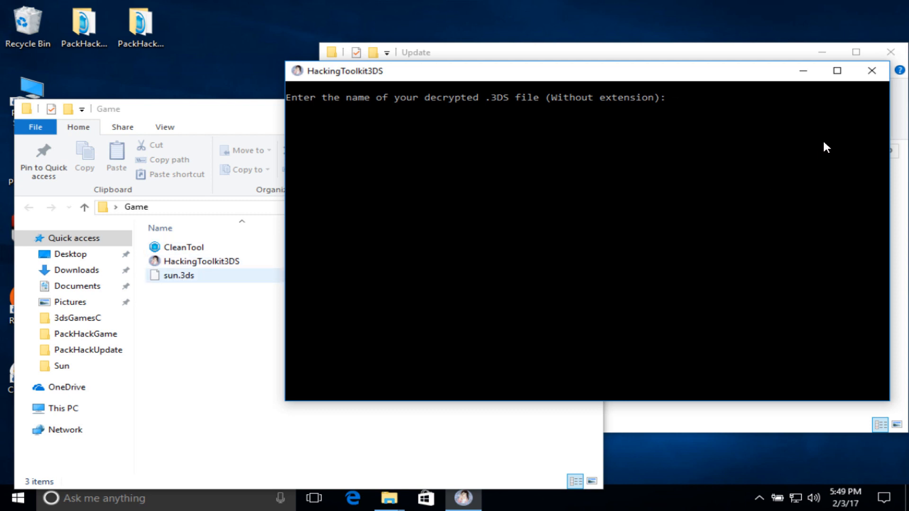
type("sun")
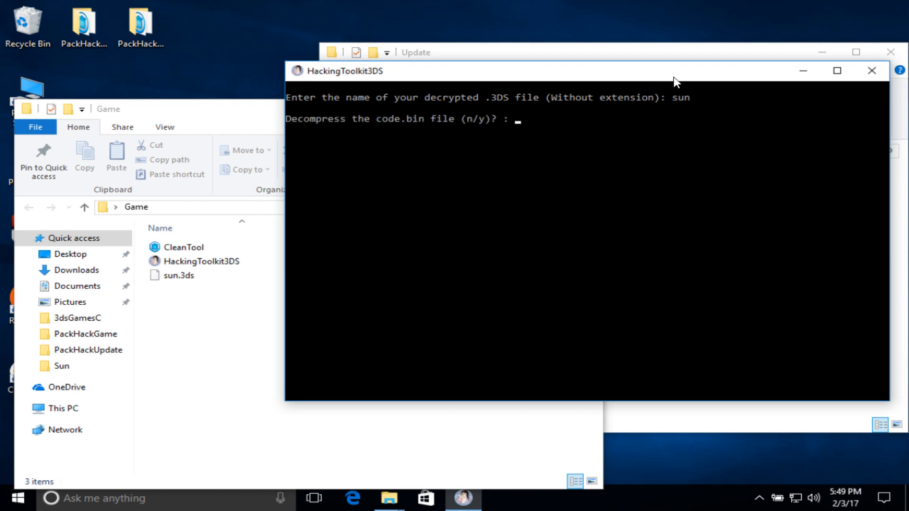
mouse_move(423, 145)
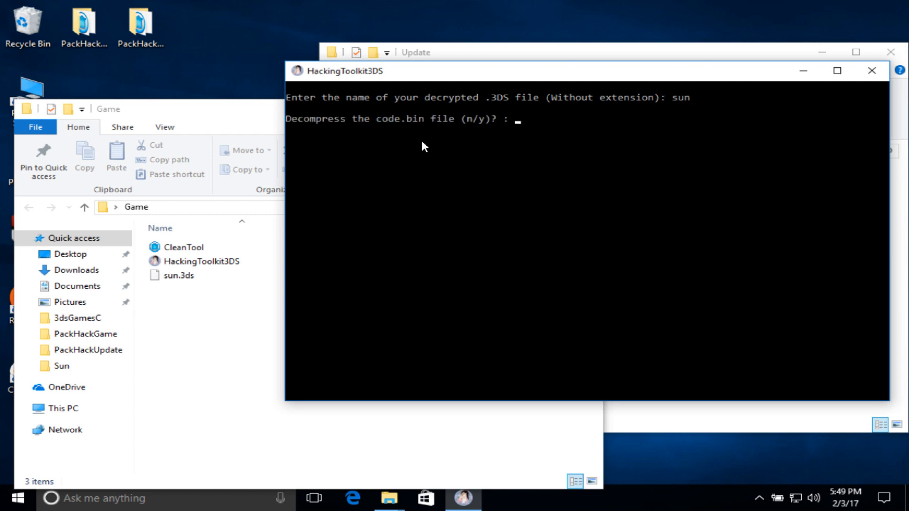
mouse_move(459, 167)
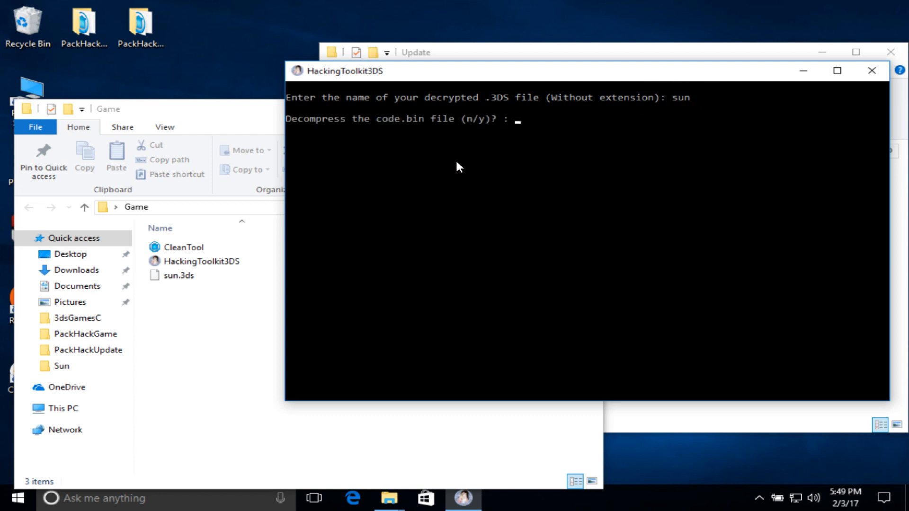
type("y")
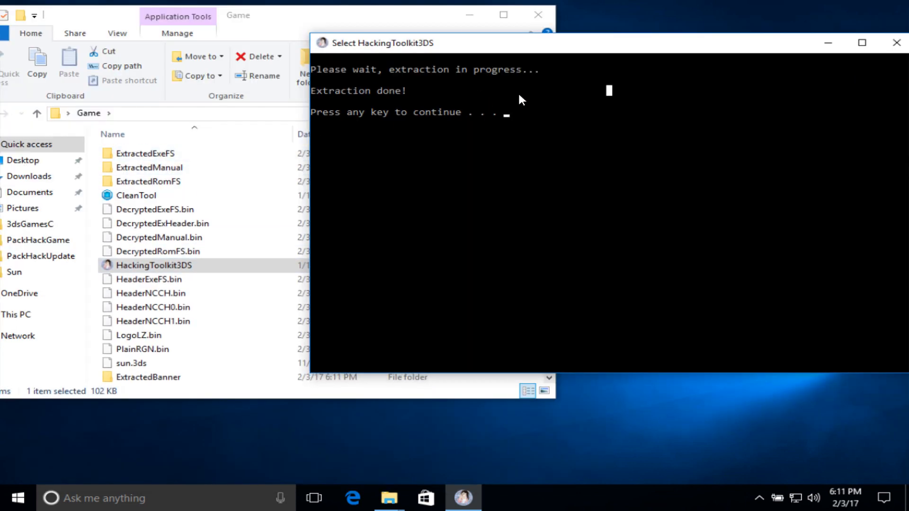
- Dismiss the 'Press any key to continue' message, returning to the Update folder listing
key("enter")
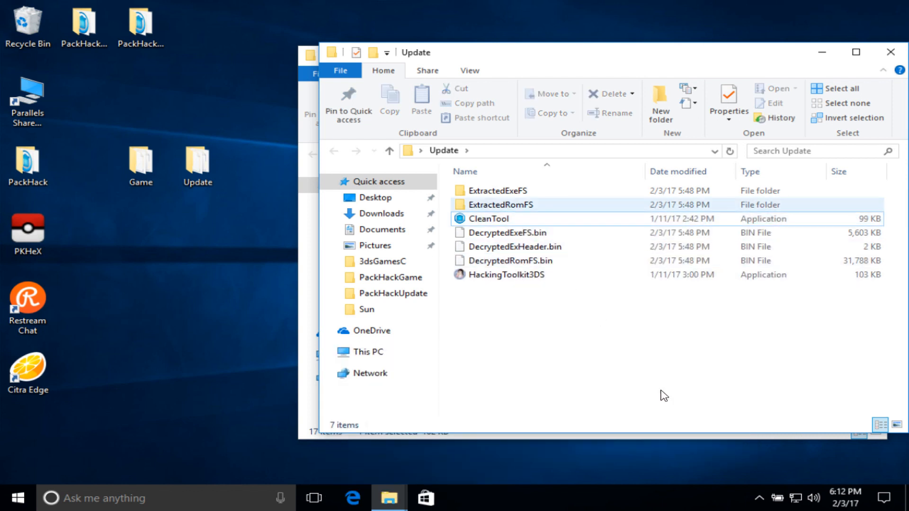
- Cut Update's extracted files into Game replacing same-named originals, then relaunch HackingToolkit3DS there
right_click(490, 219)
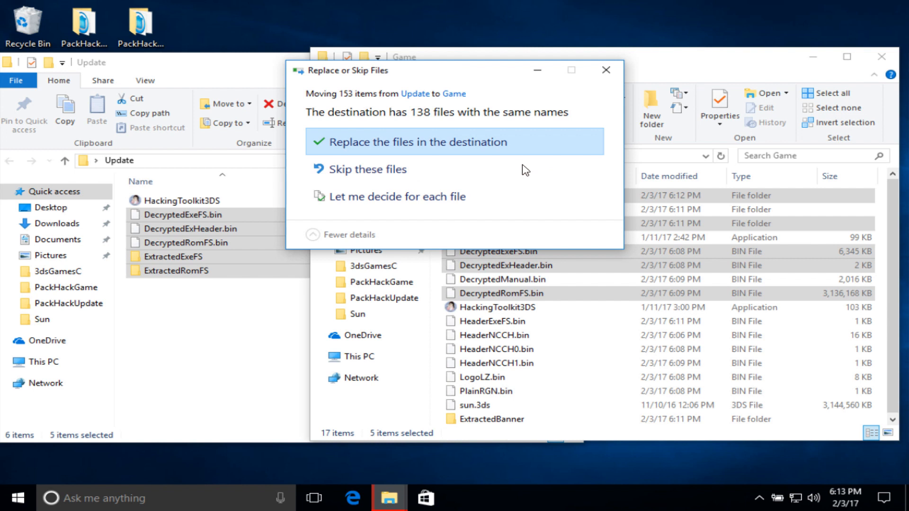
mouse_move(444, 119)
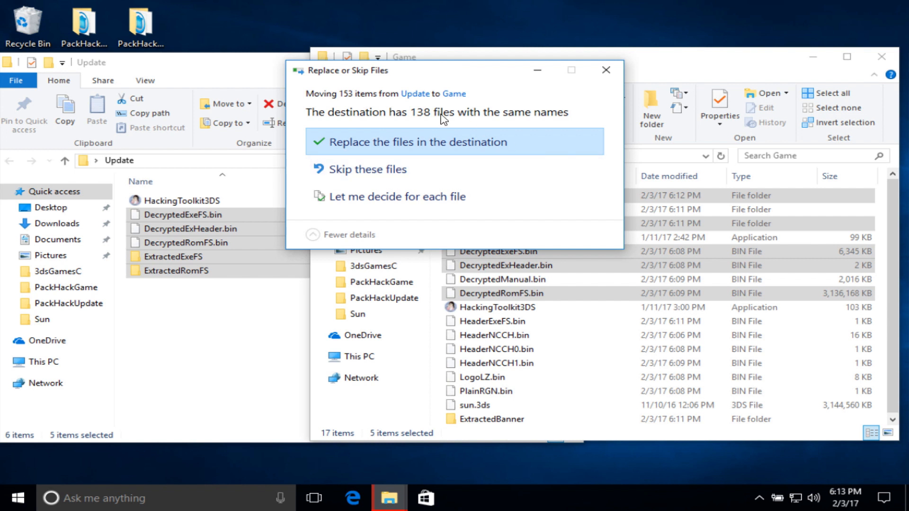
left_click(418, 141)
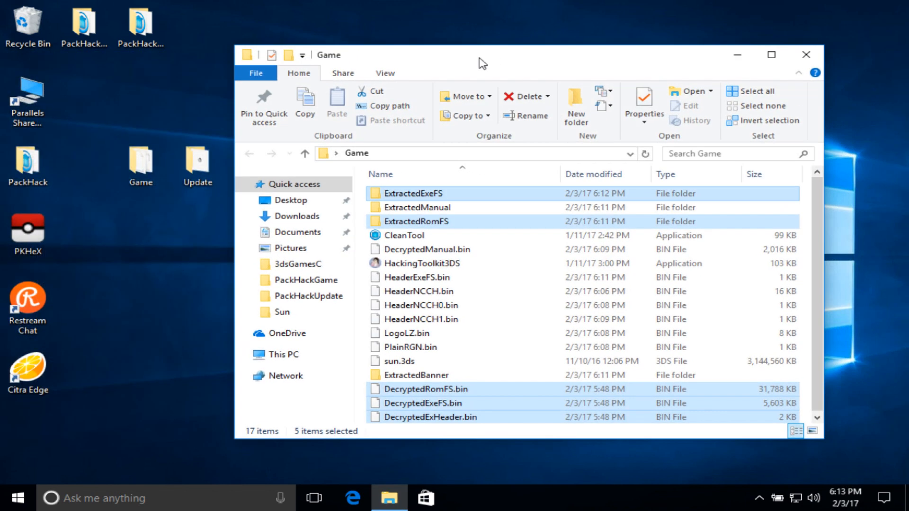
mouse_move(486, 78)
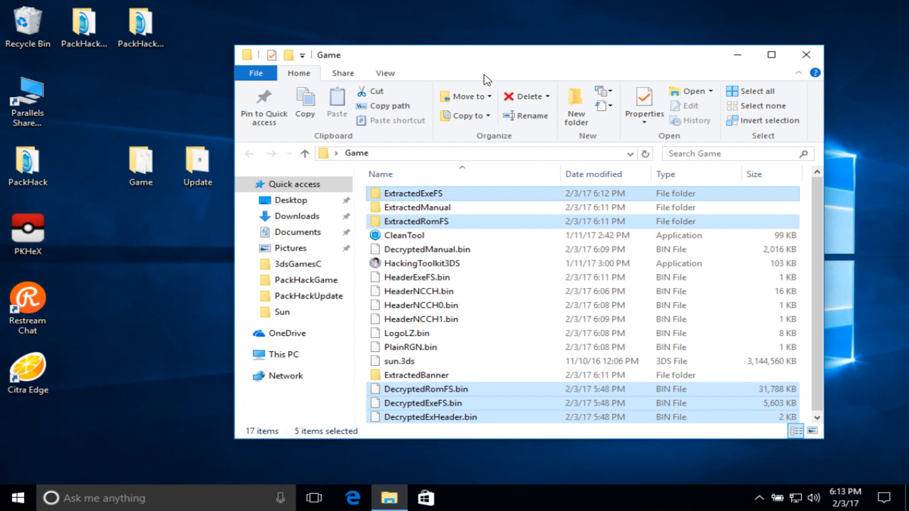
mouse_move(798, 240)
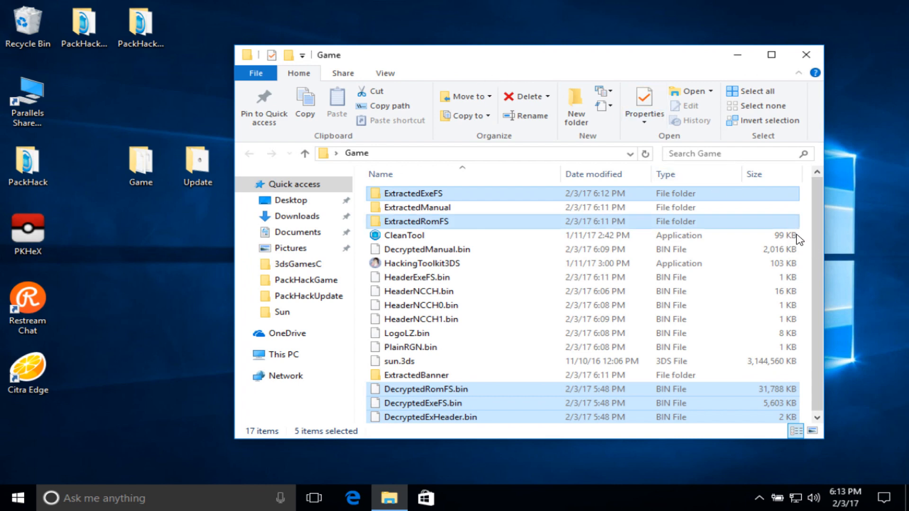
double_click(423, 262)
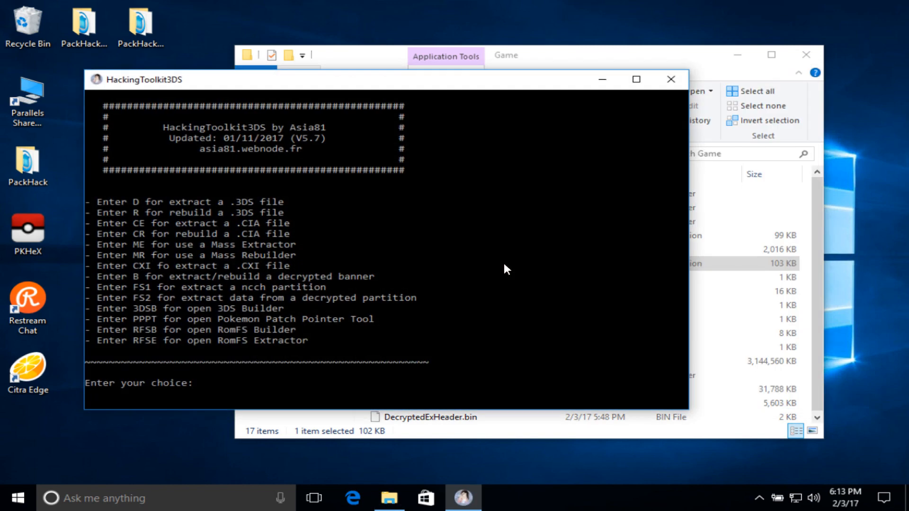
- Rebuild with R into SunUpdated_Edited.3ds (2.32 GB) and check it in the Game folder
type("R")
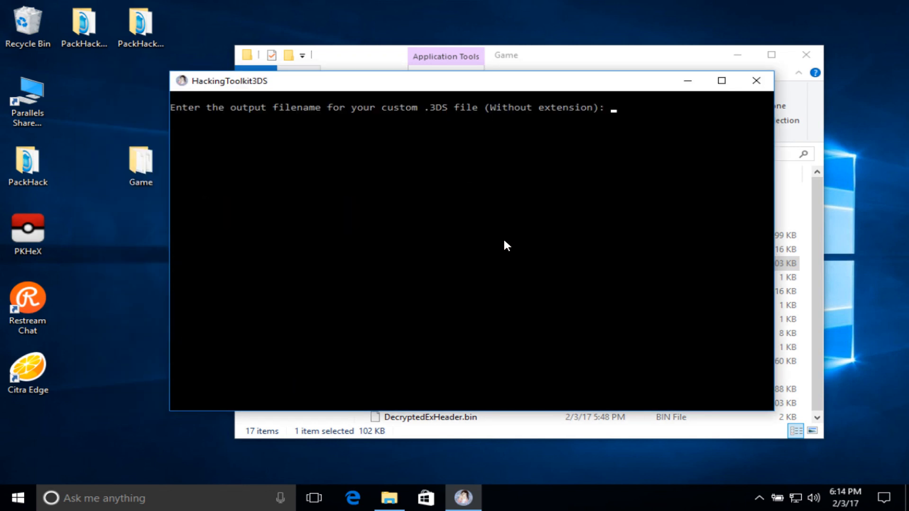
mouse_move(517, 234)
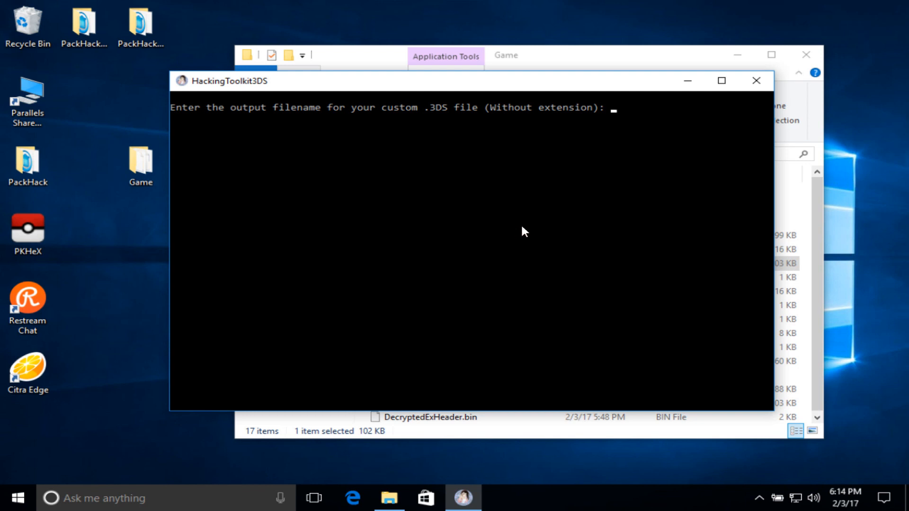
type("S")
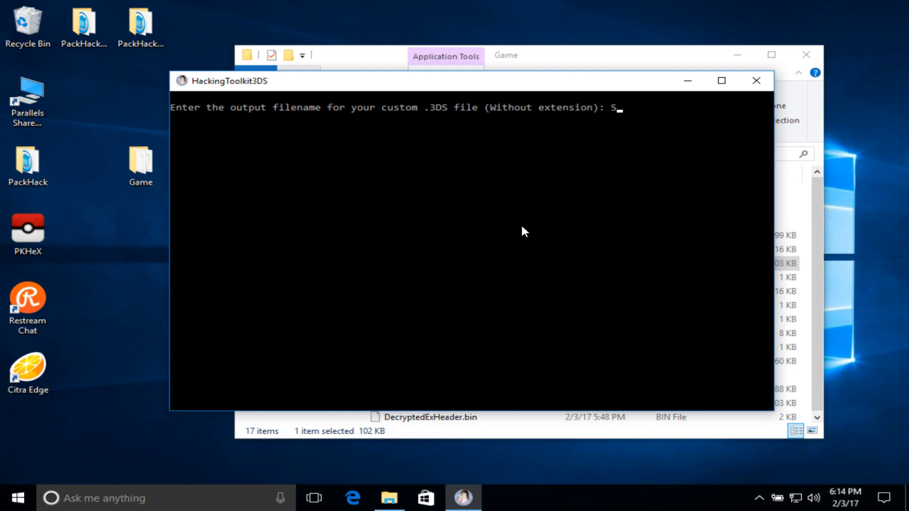
type("unUpdated")
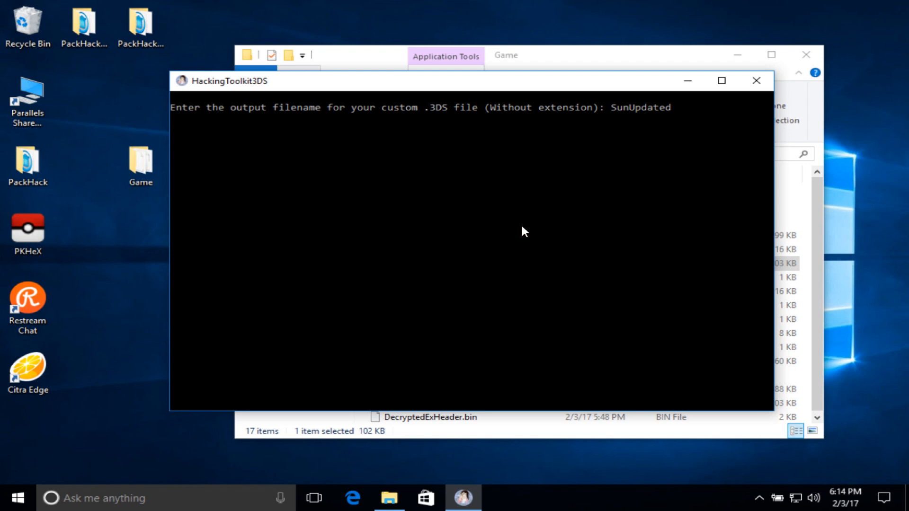
key("enter")
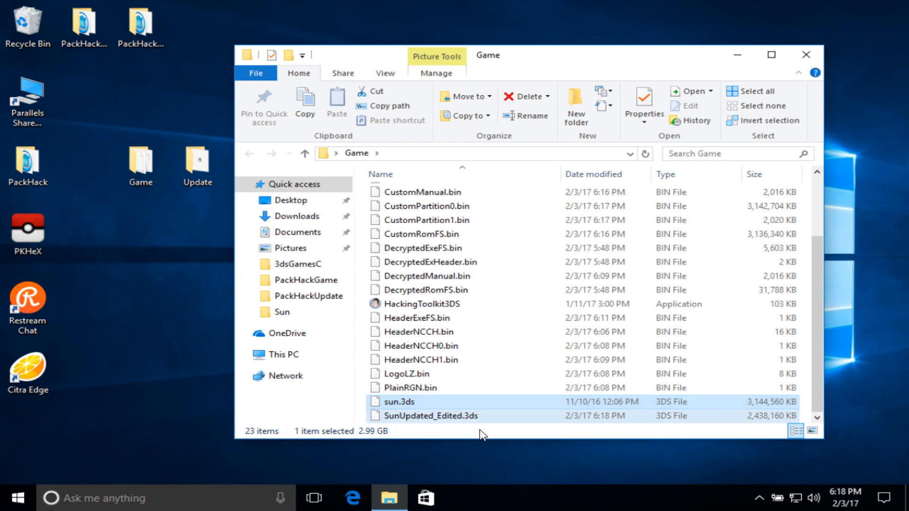
left_click(429, 416)
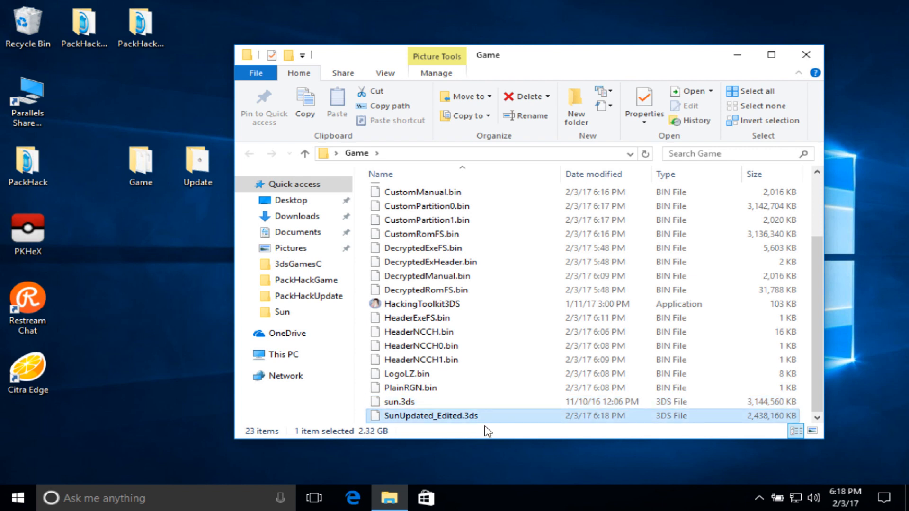
mouse_move(458, 426)
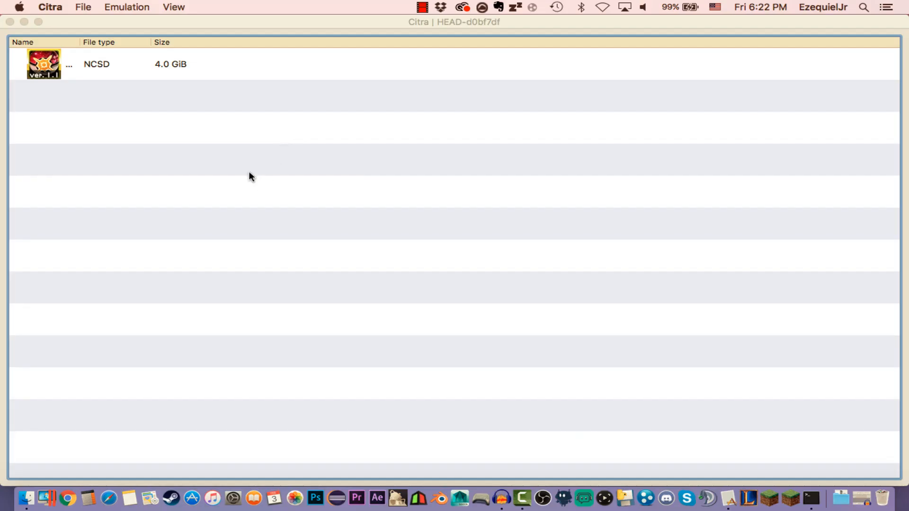
mouse_move(138, 72)
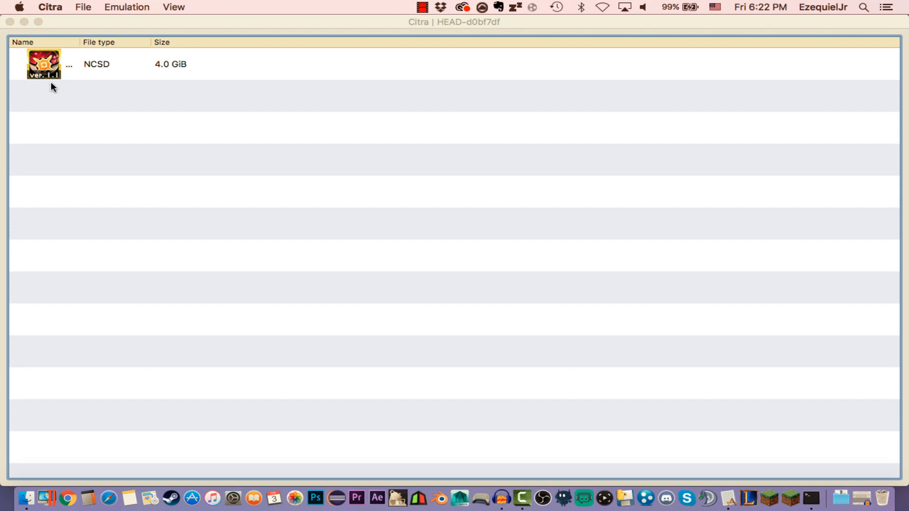
mouse_move(50, 80)
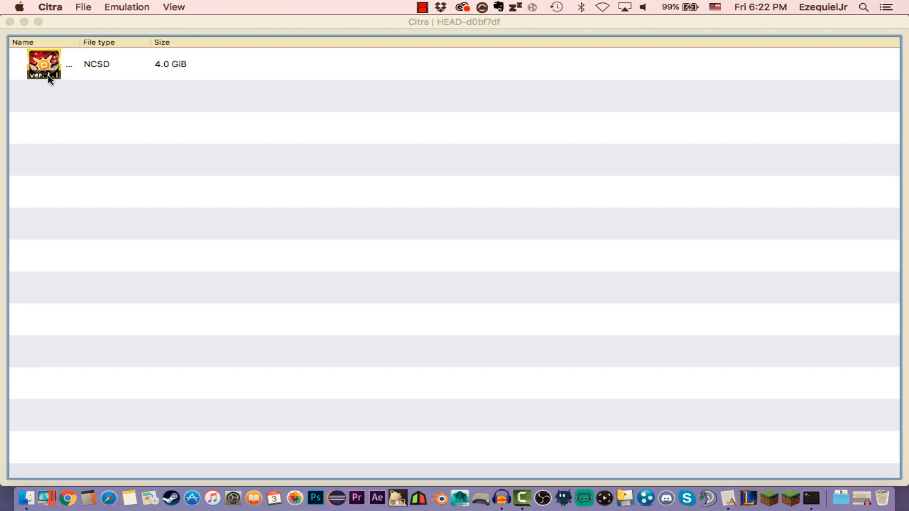
mouse_move(56, 54)
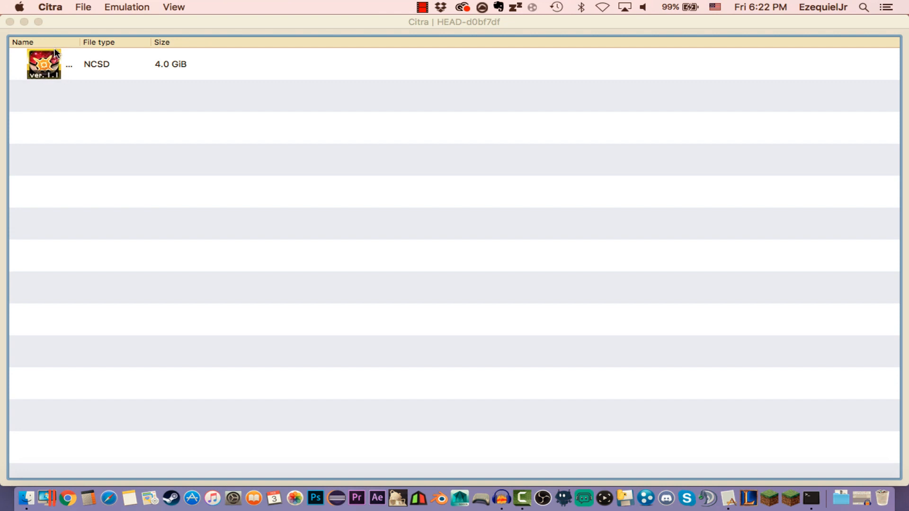
mouse_move(99, 96)
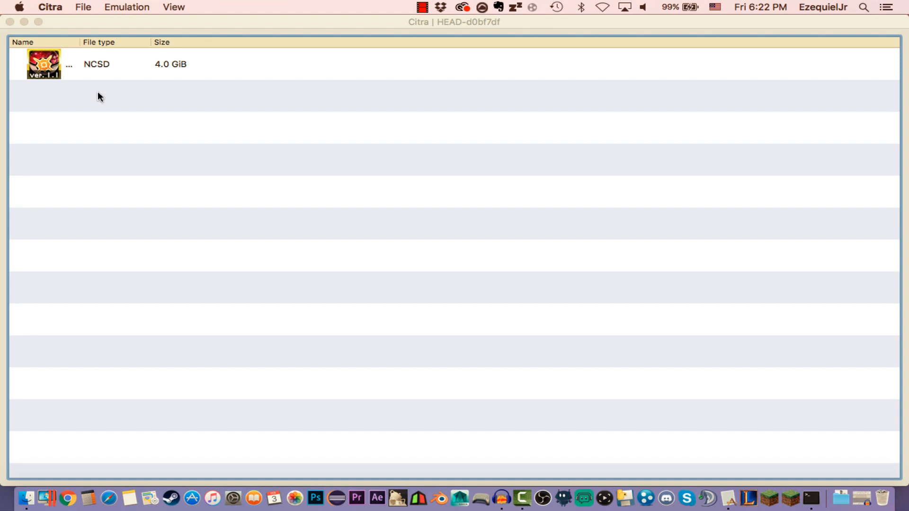
mouse_move(170, 78)
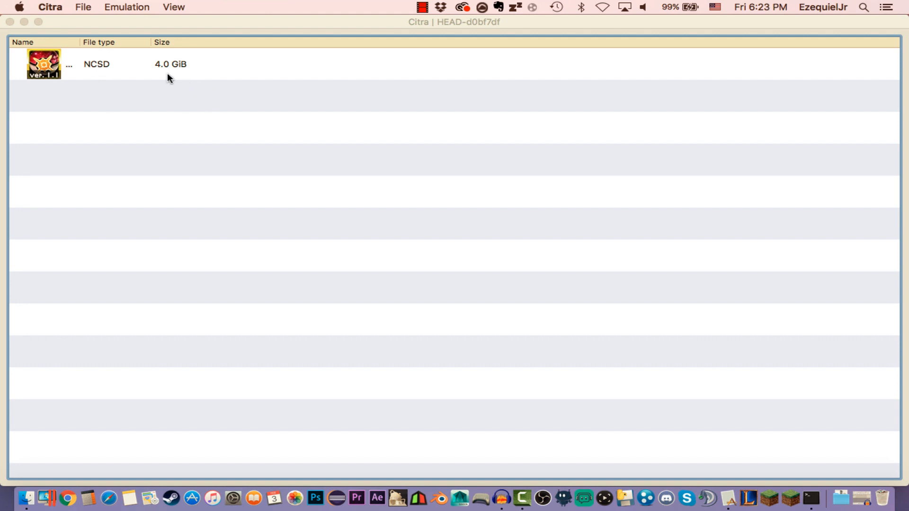
mouse_move(176, 72)
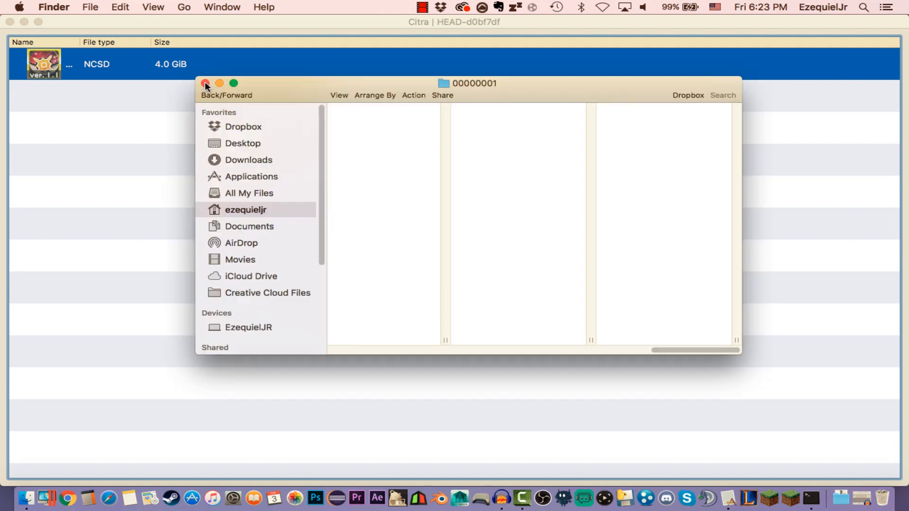
- Close the 00000001 Finder window and bring up Citra's File menu
left_click(206, 84)
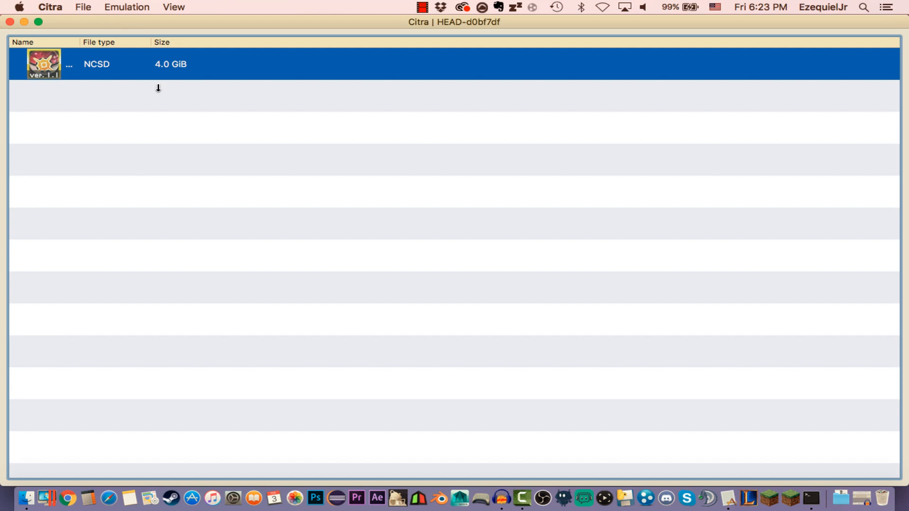
left_click(82, 7)
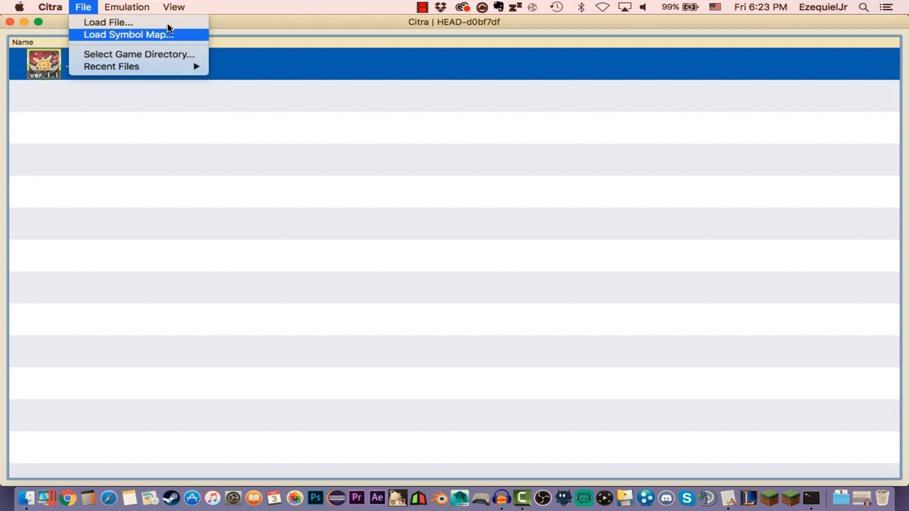
mouse_move(90, 66)
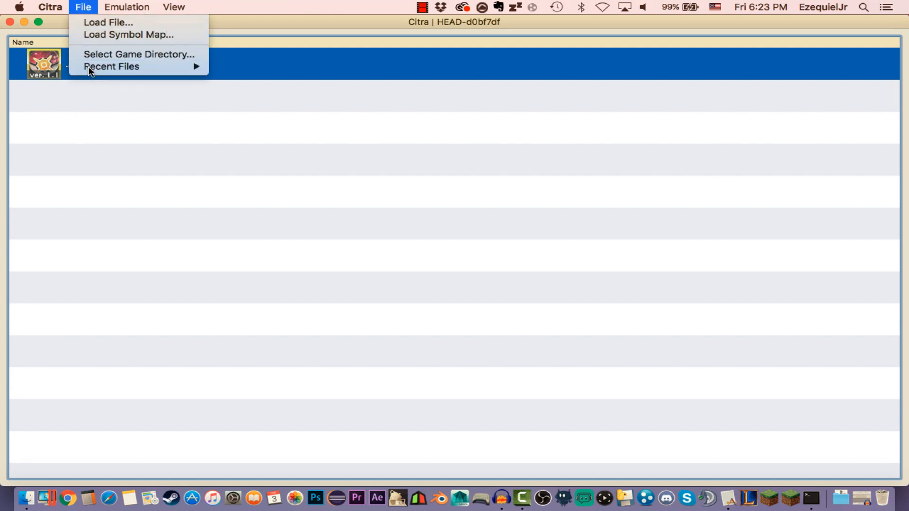